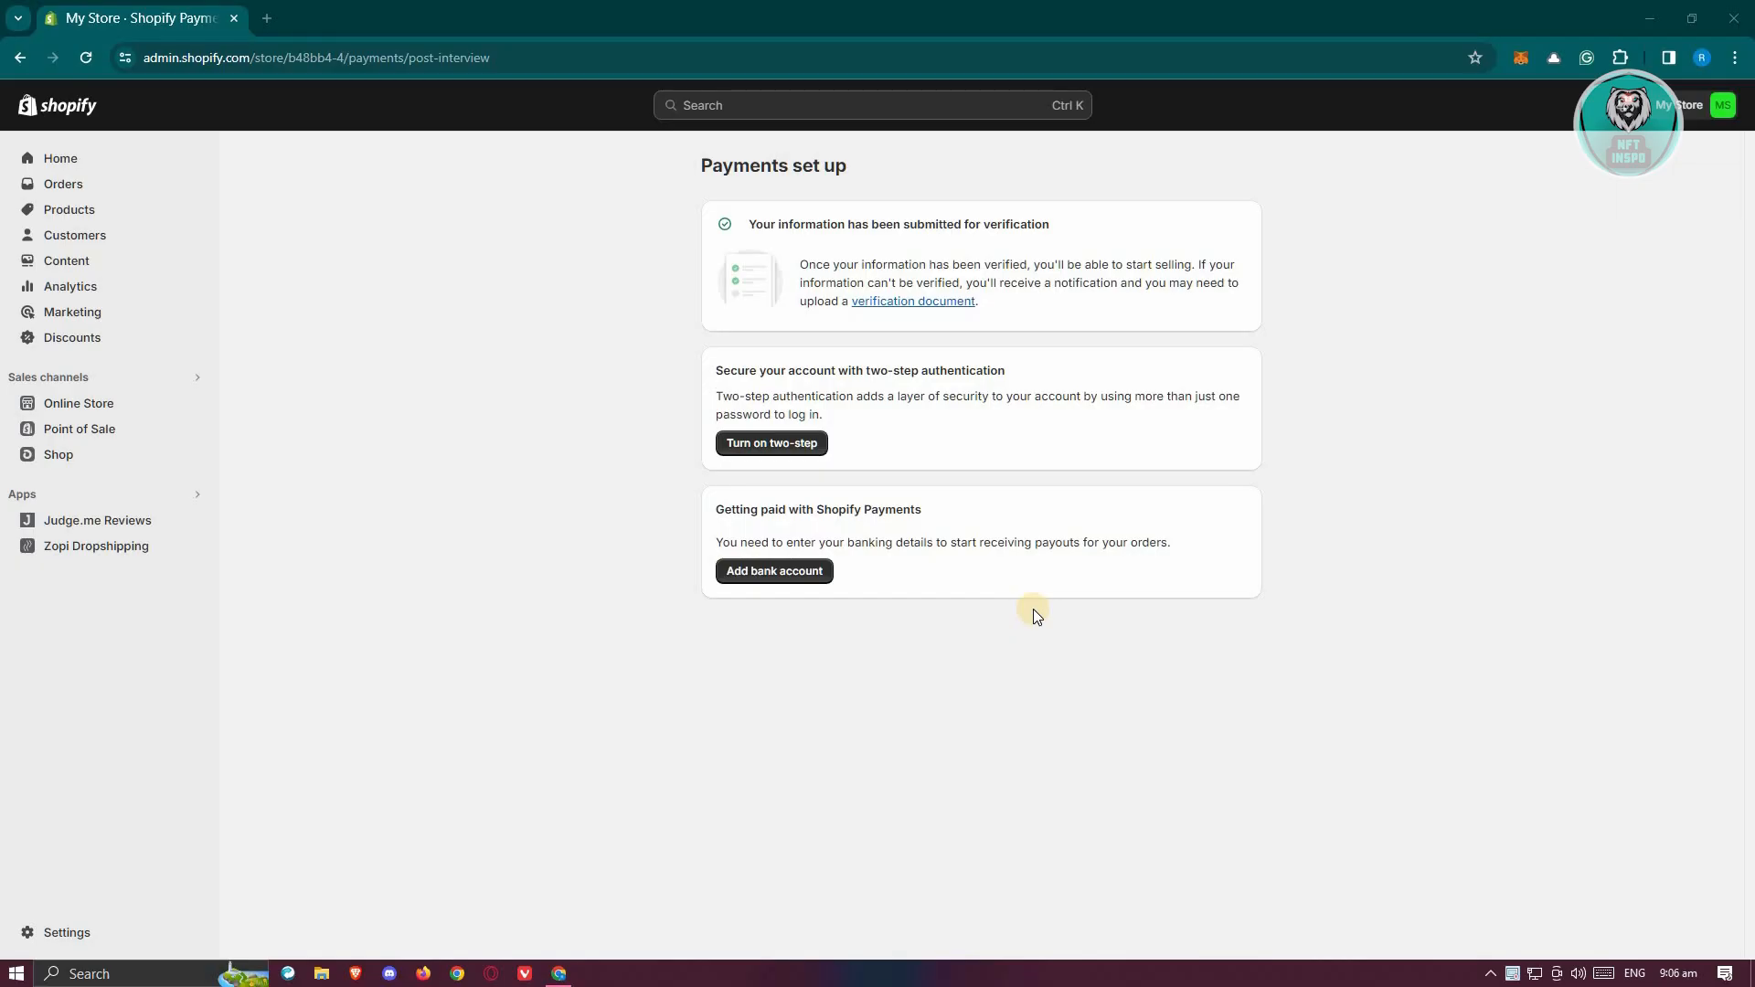
{"action": "mouse_move", "coordinate": [1059, 594]}
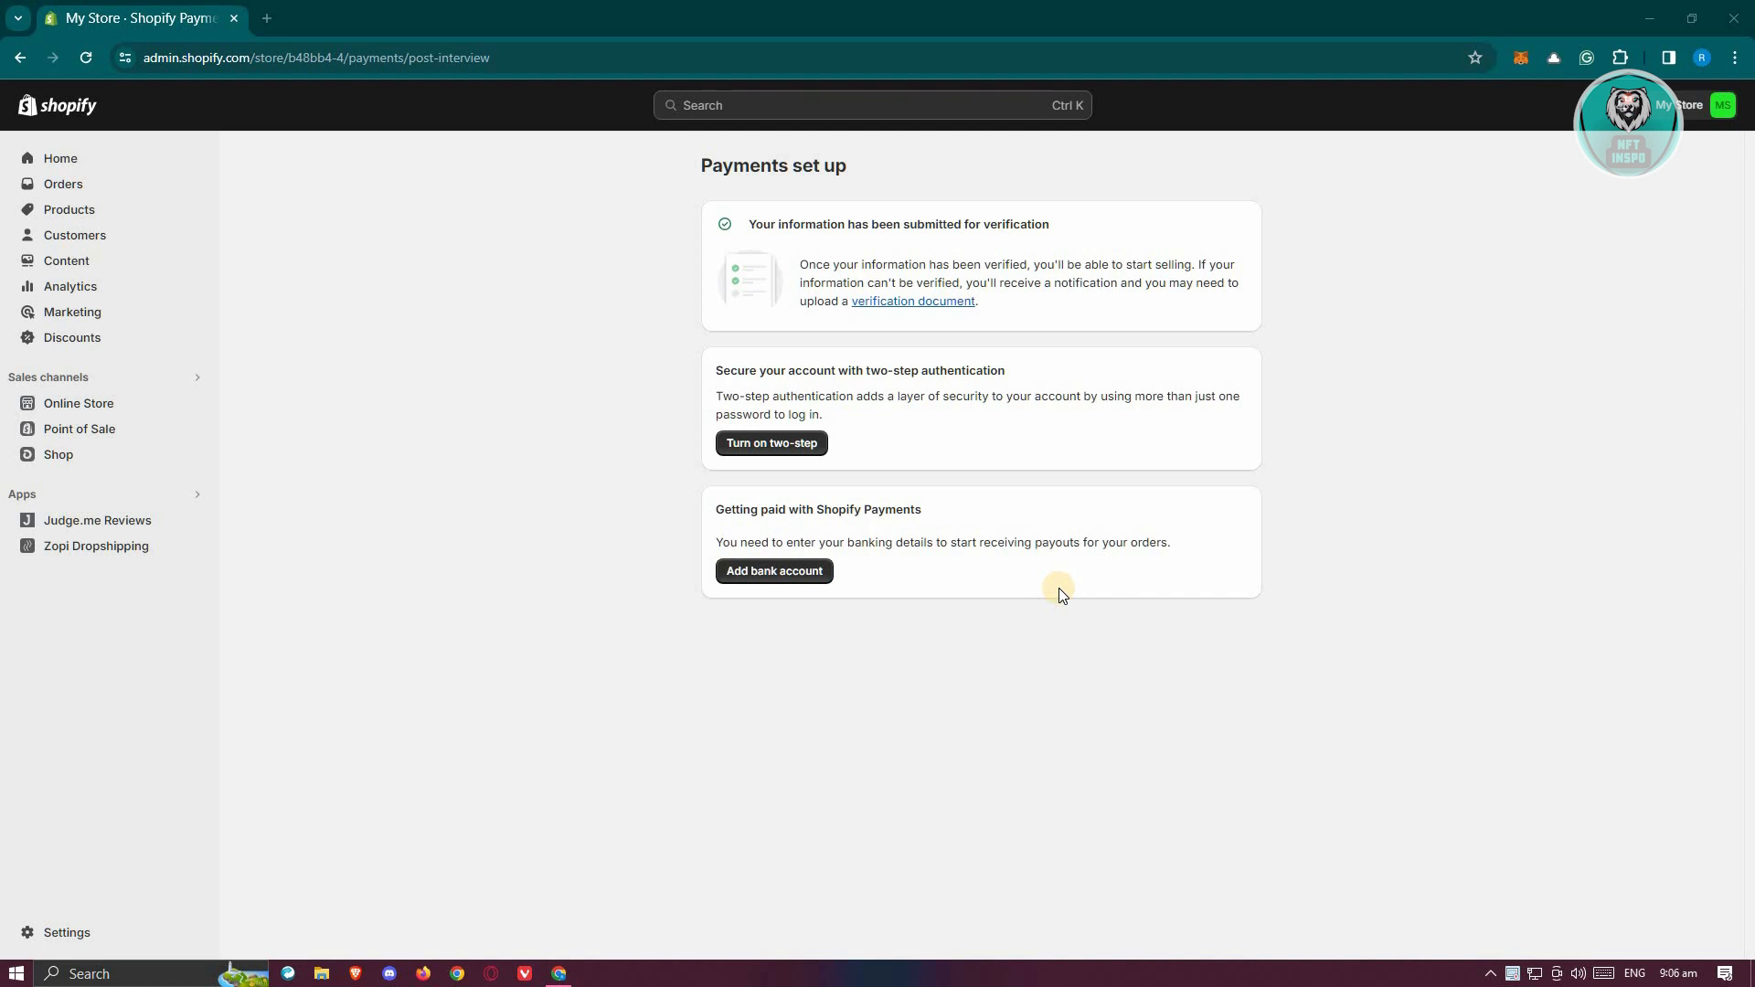
{"action": "mouse_move", "coordinate": [95, 918]}
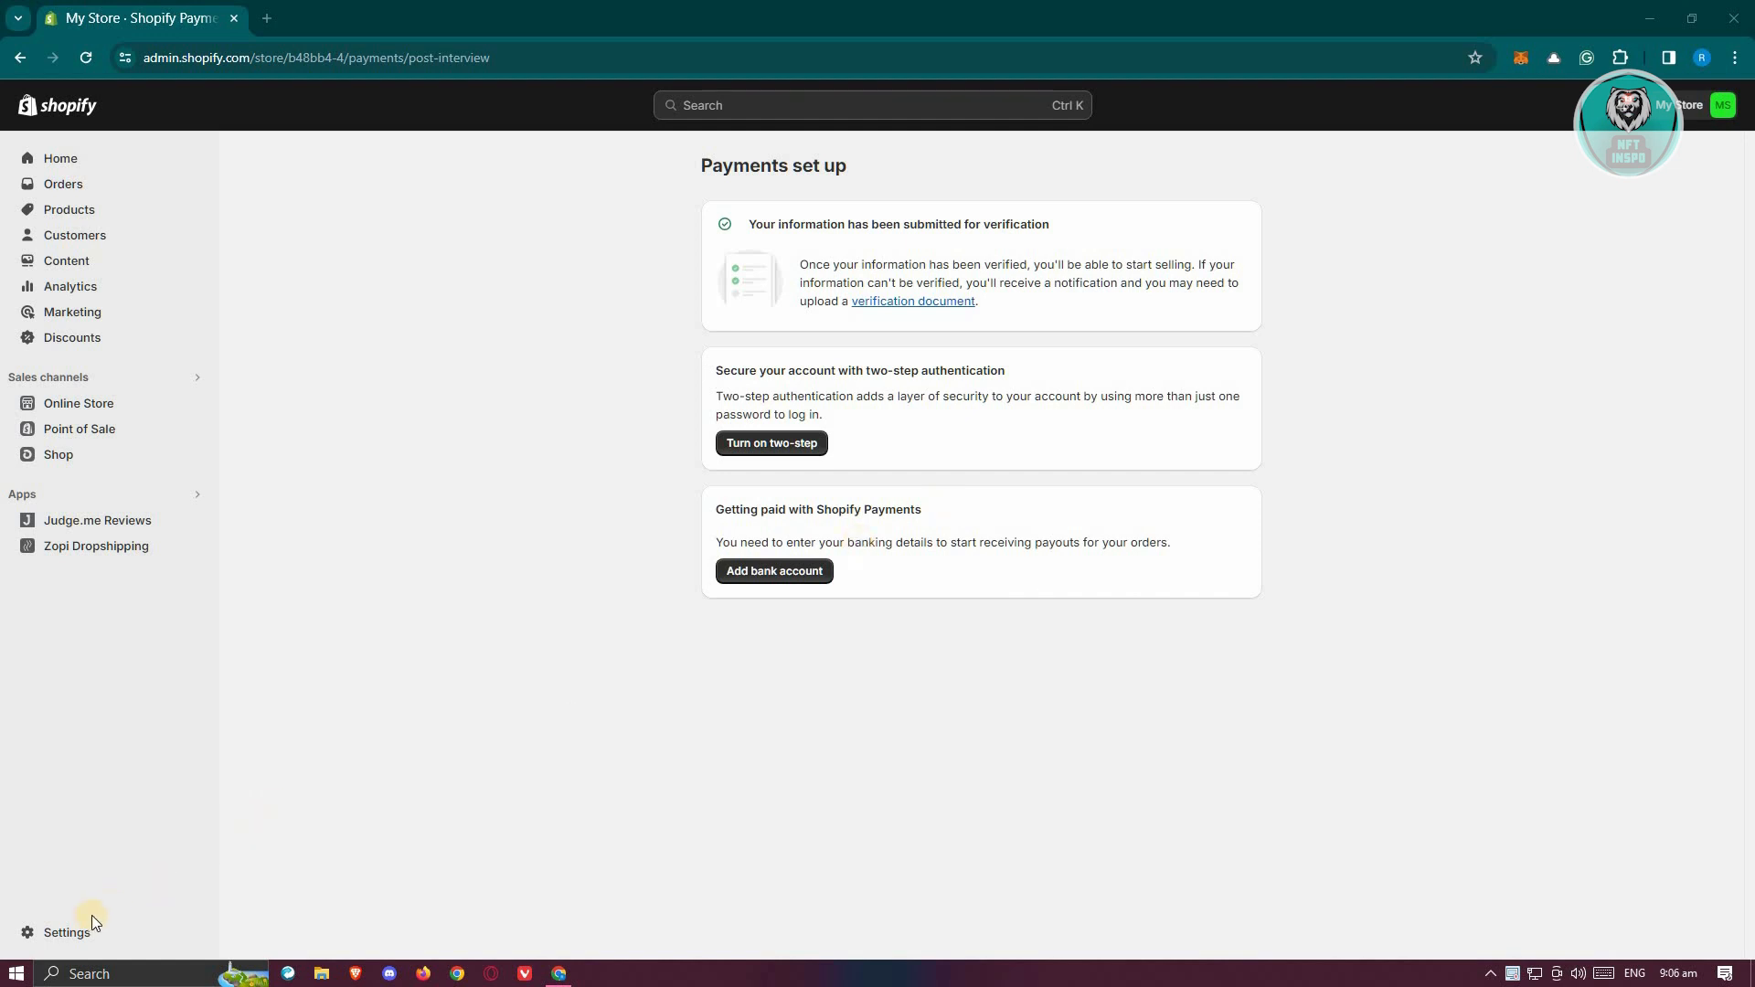
Step: Go from the admin sidebar's Settings to the Payments settings page
{"action": "left_click", "coordinate": [67, 935]}
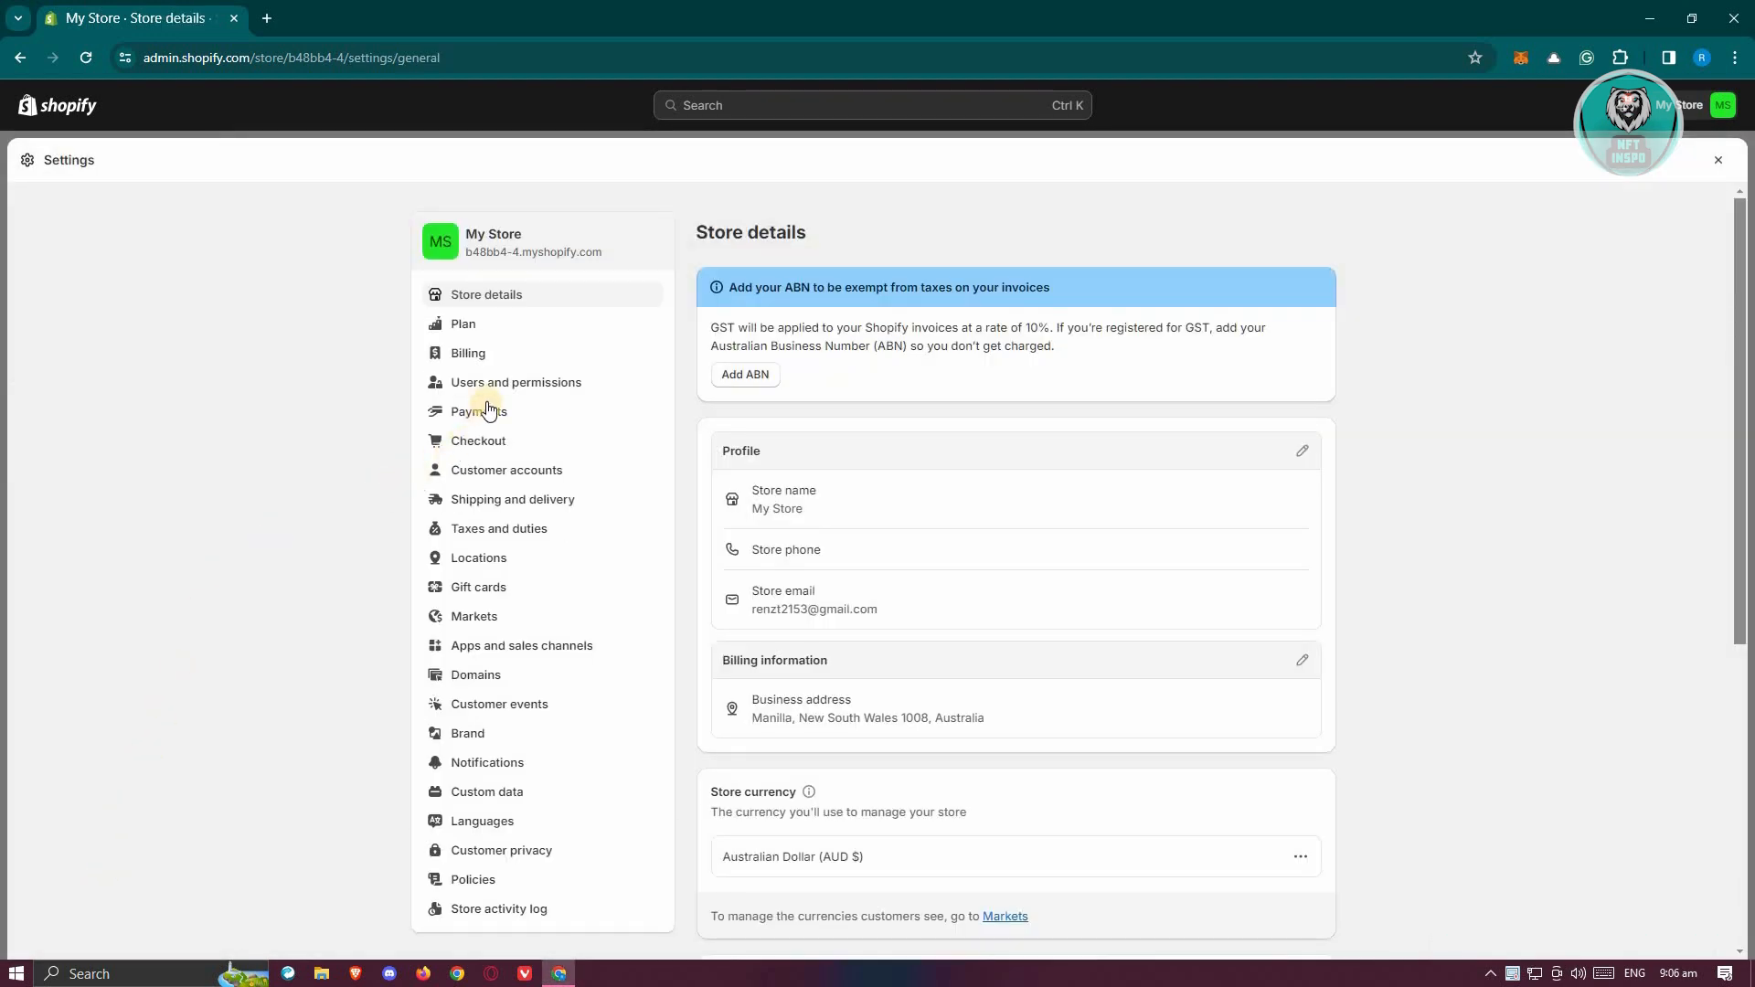
{"action": "left_click", "coordinate": [479, 411]}
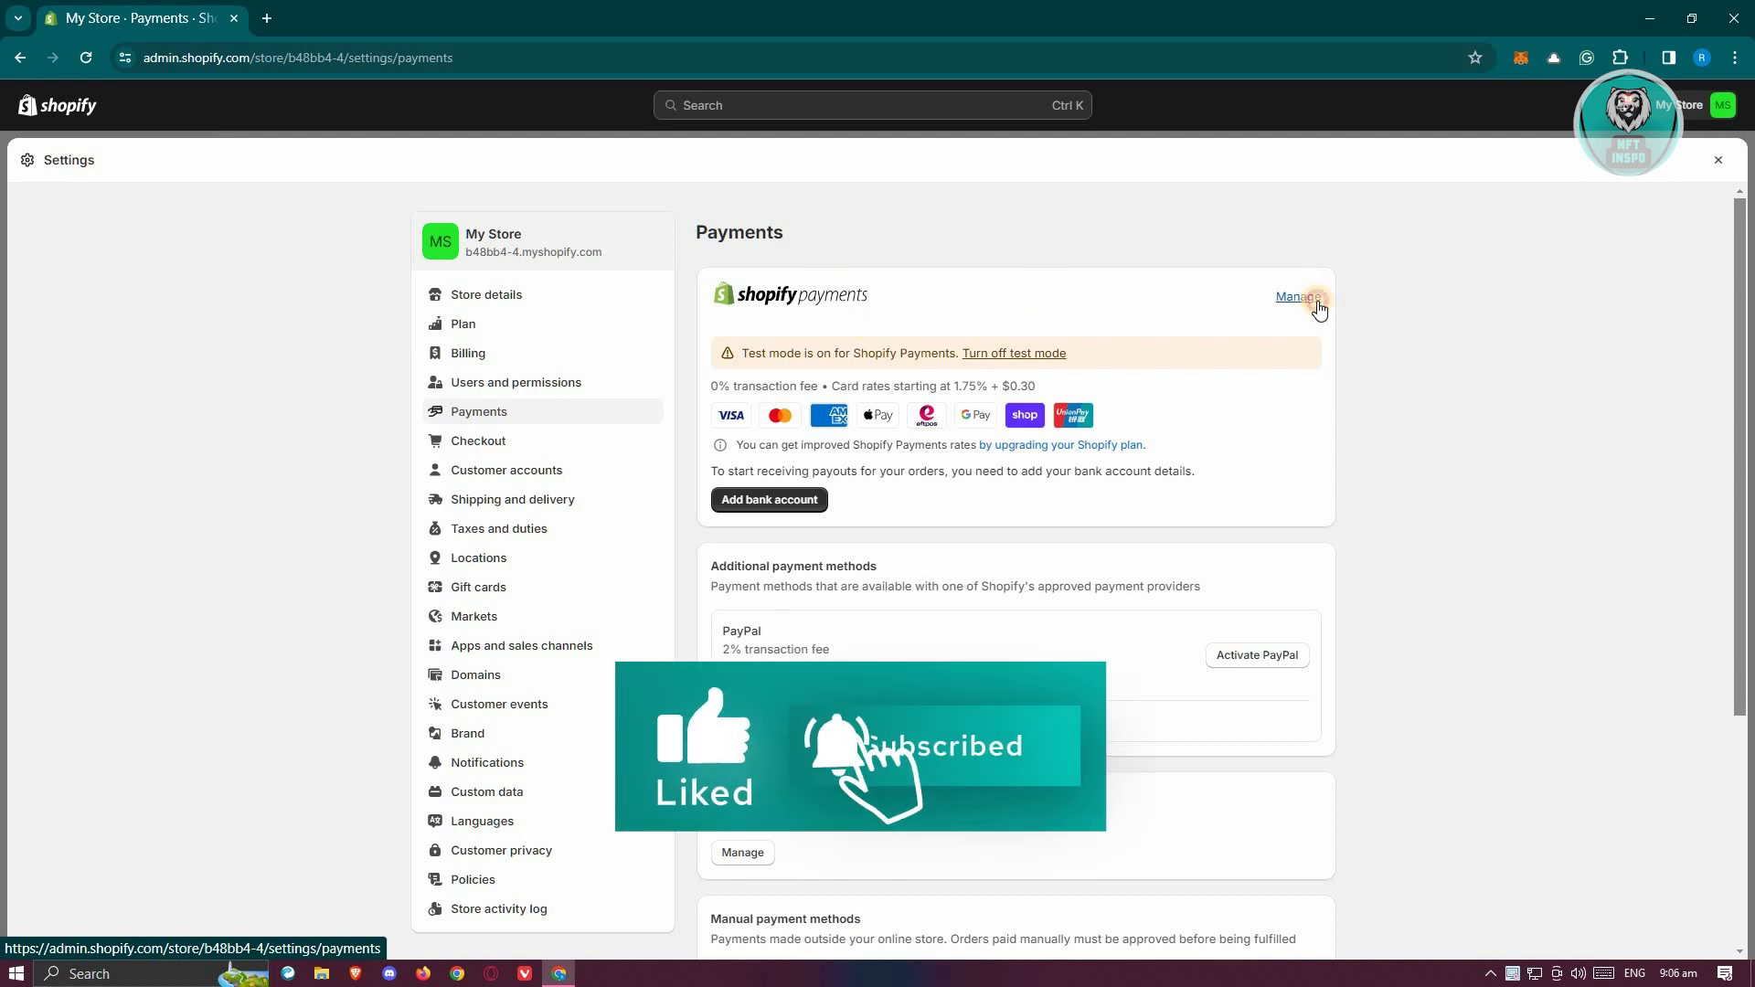
Step: Open Manage on the Shopify Payments card and go to its Advanced settings
{"action": "left_click", "coordinate": [1295, 296]}
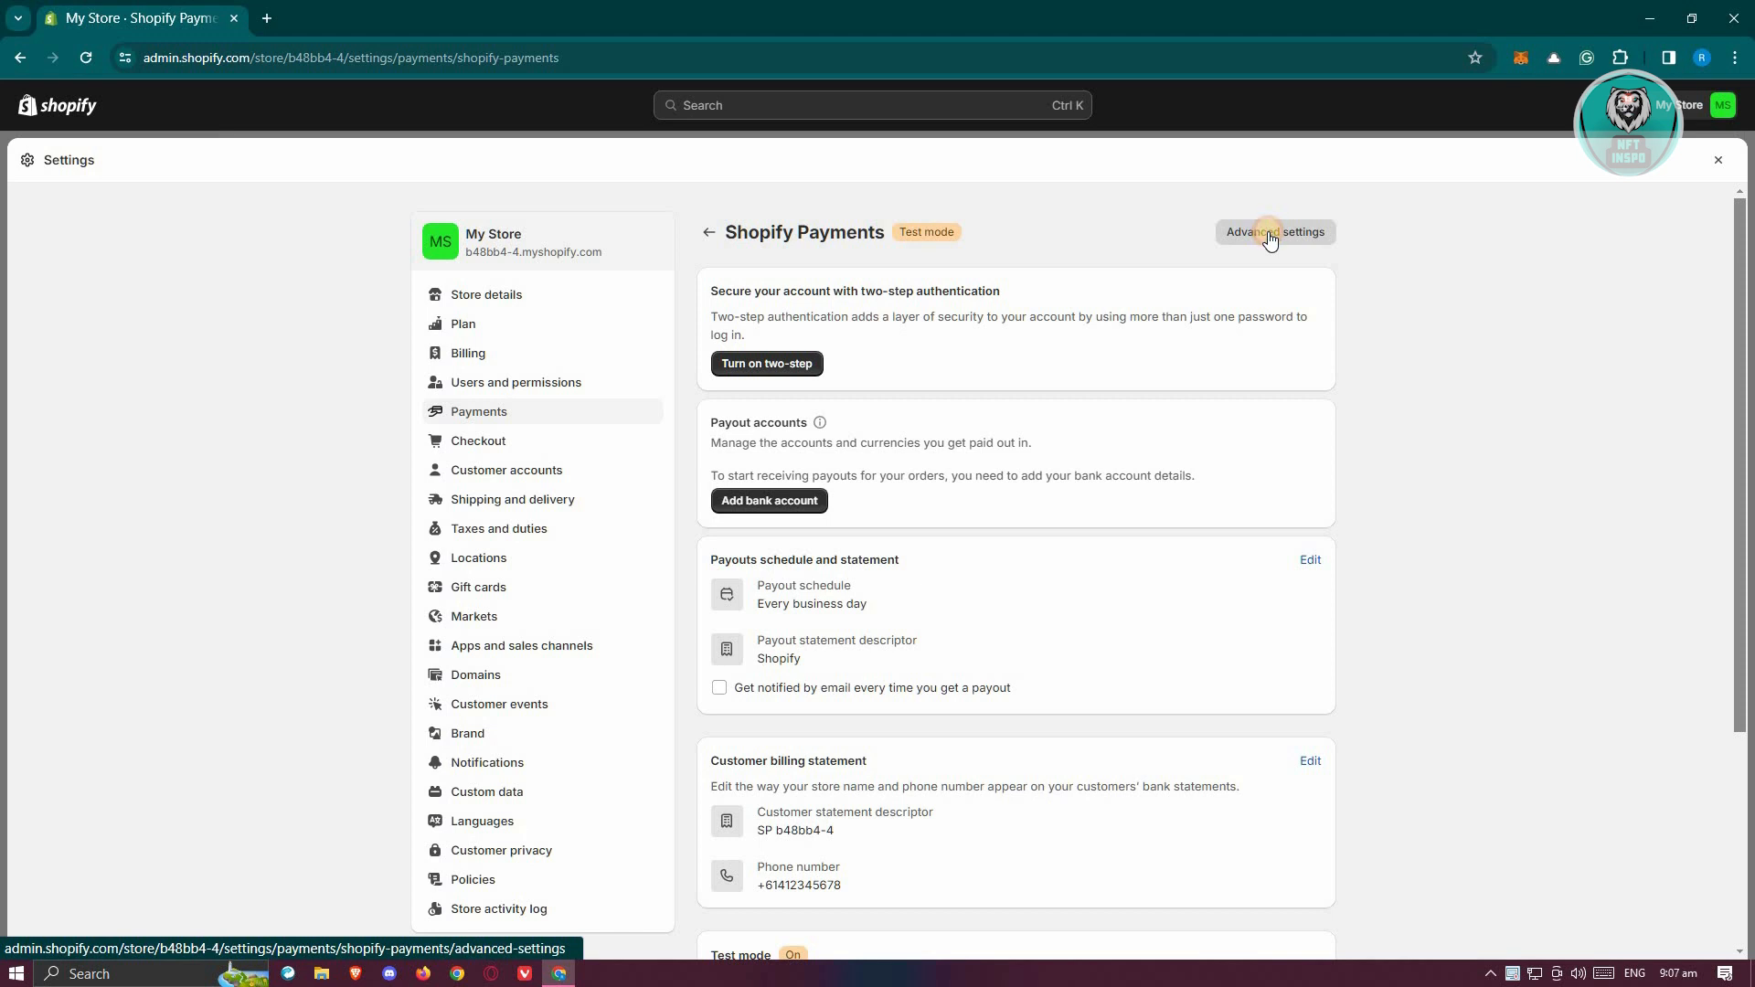
{"action": "left_click", "coordinate": [1272, 232]}
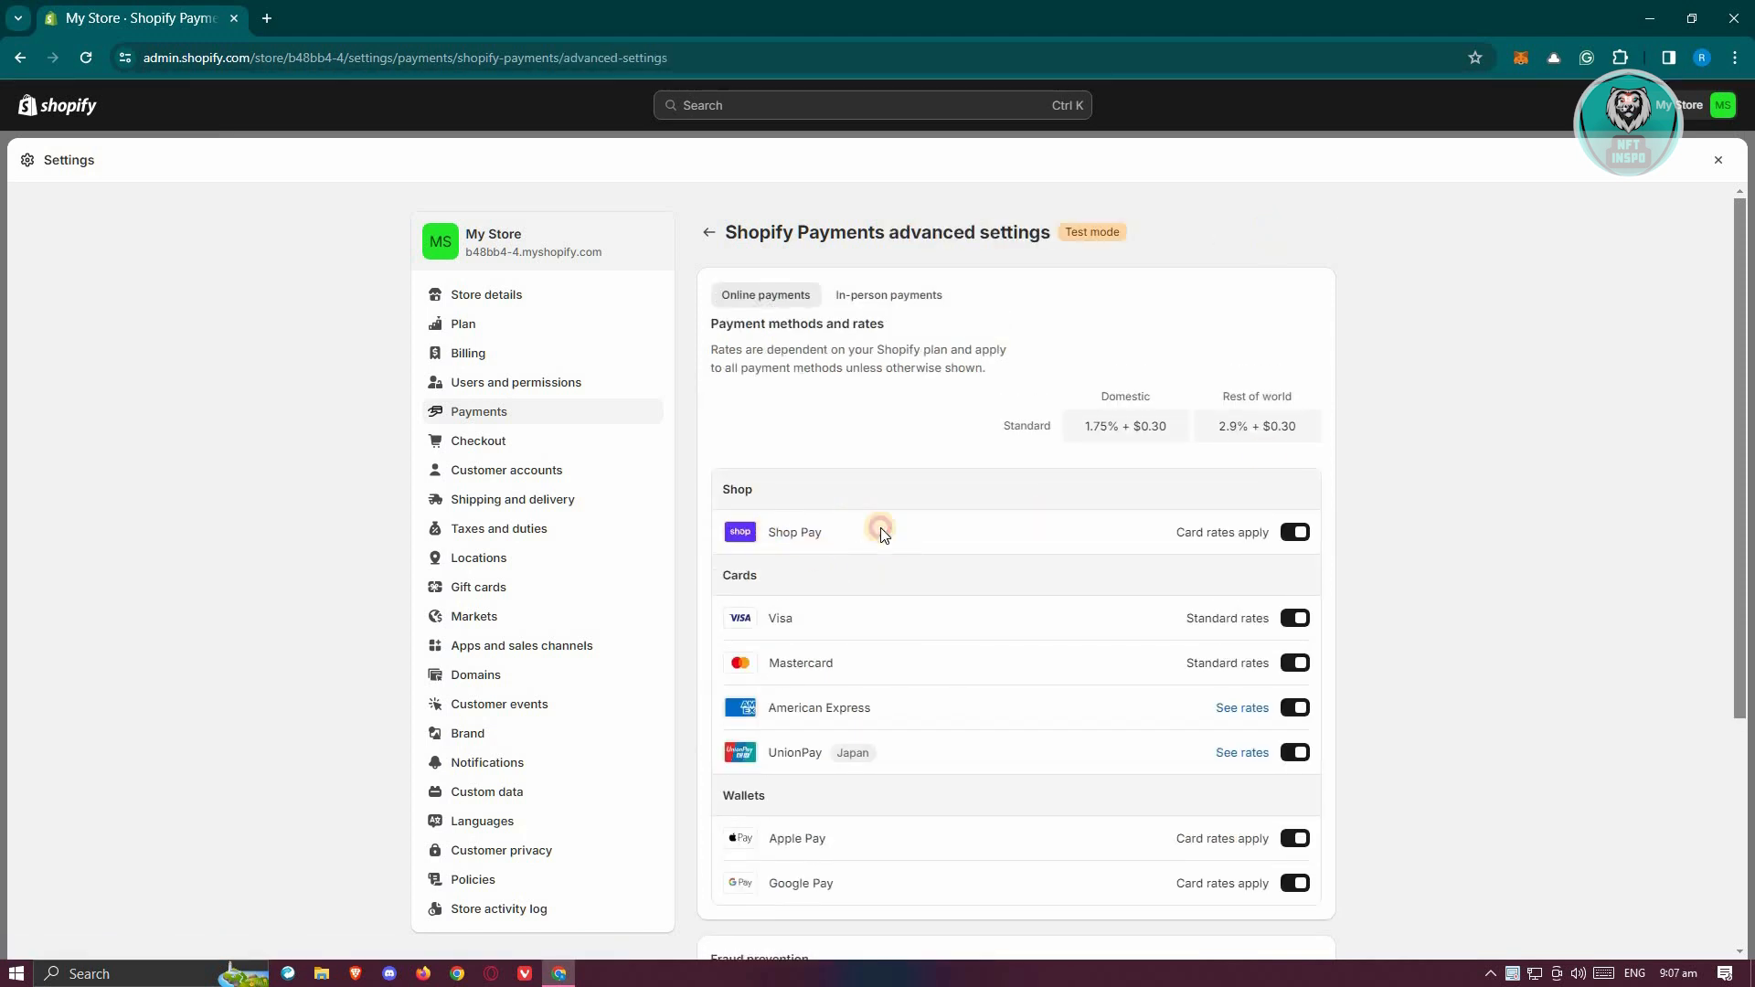
Step: Toggle off Shop Pay and confirm Deactivate Shop Pay, keeping cards and wallets enabled
{"action": "double_click", "coordinate": [794, 533]}
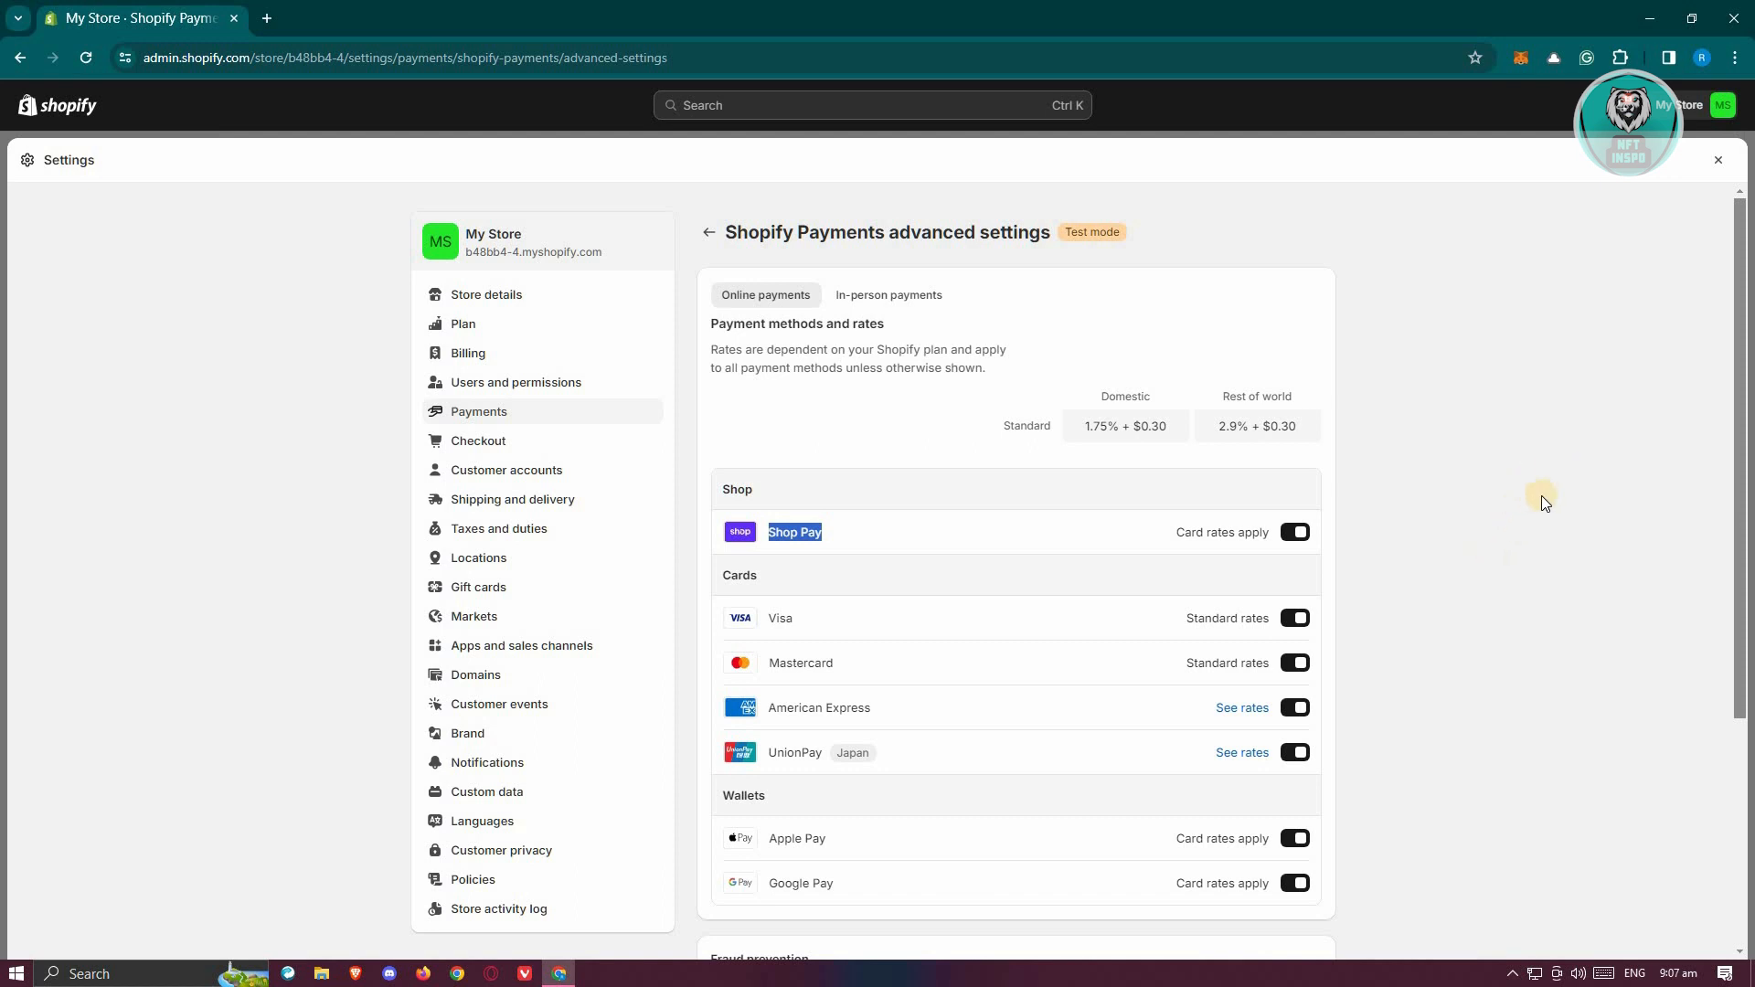
{"action": "left_click", "coordinate": [1294, 532]}
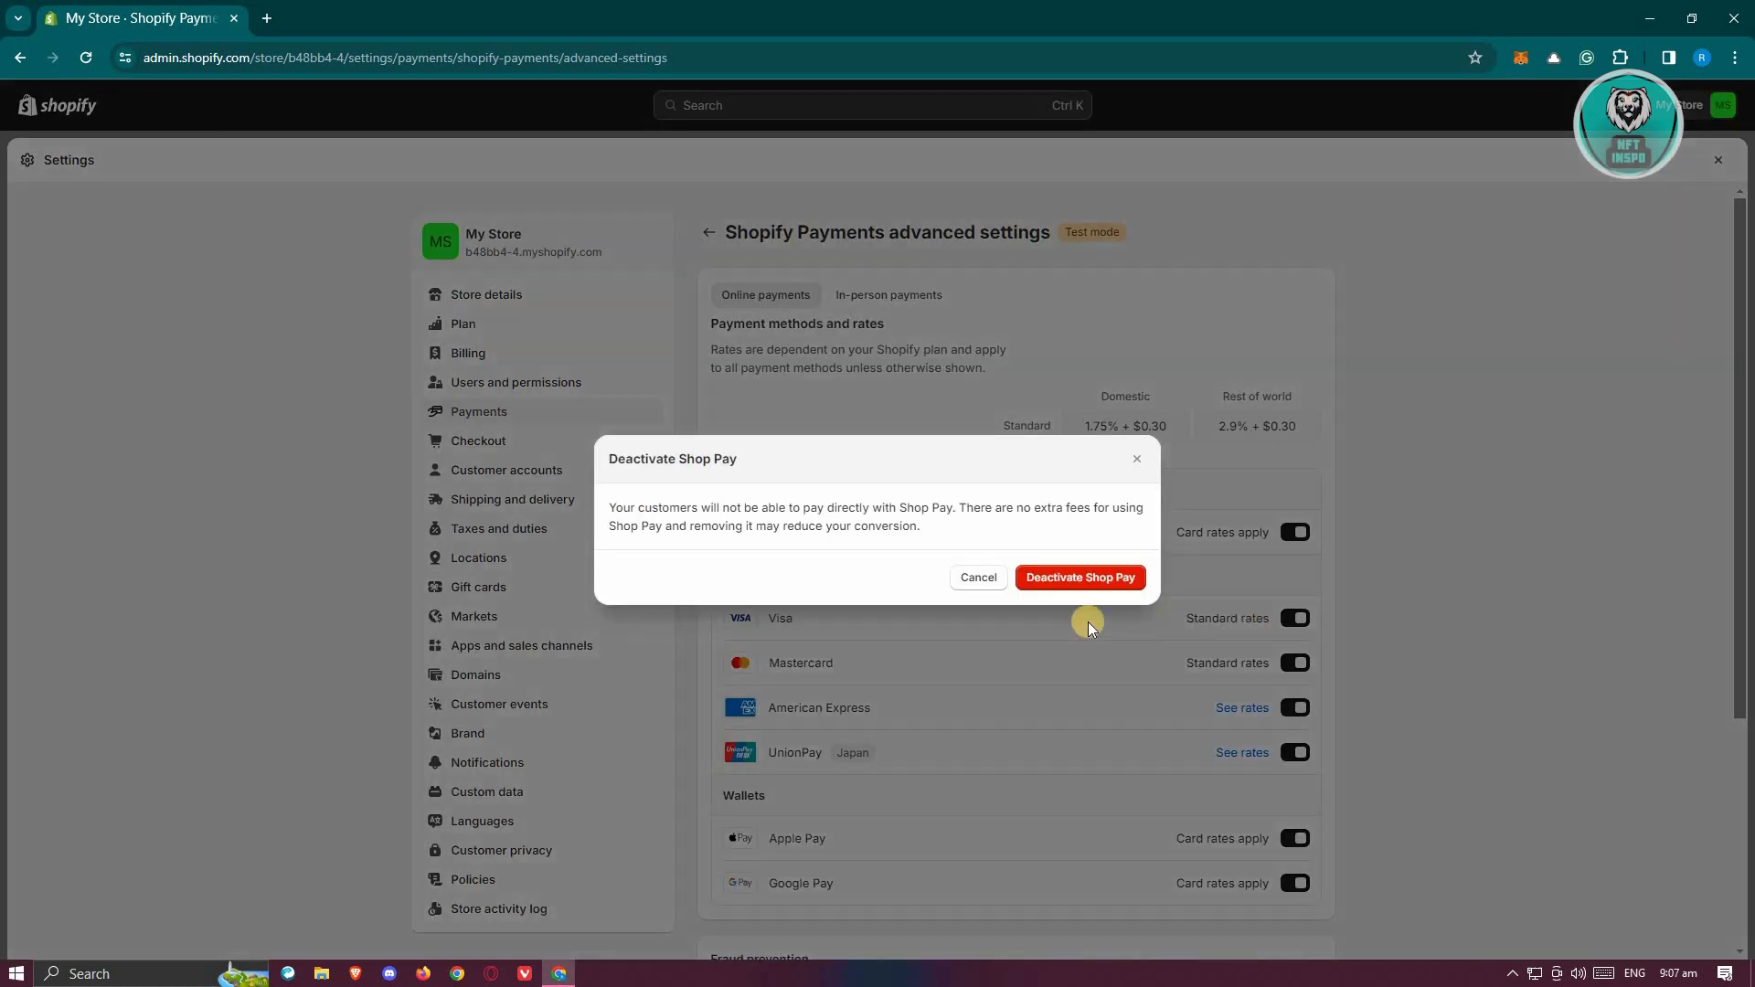
{"action": "mouse_move", "coordinate": [1299, 537]}
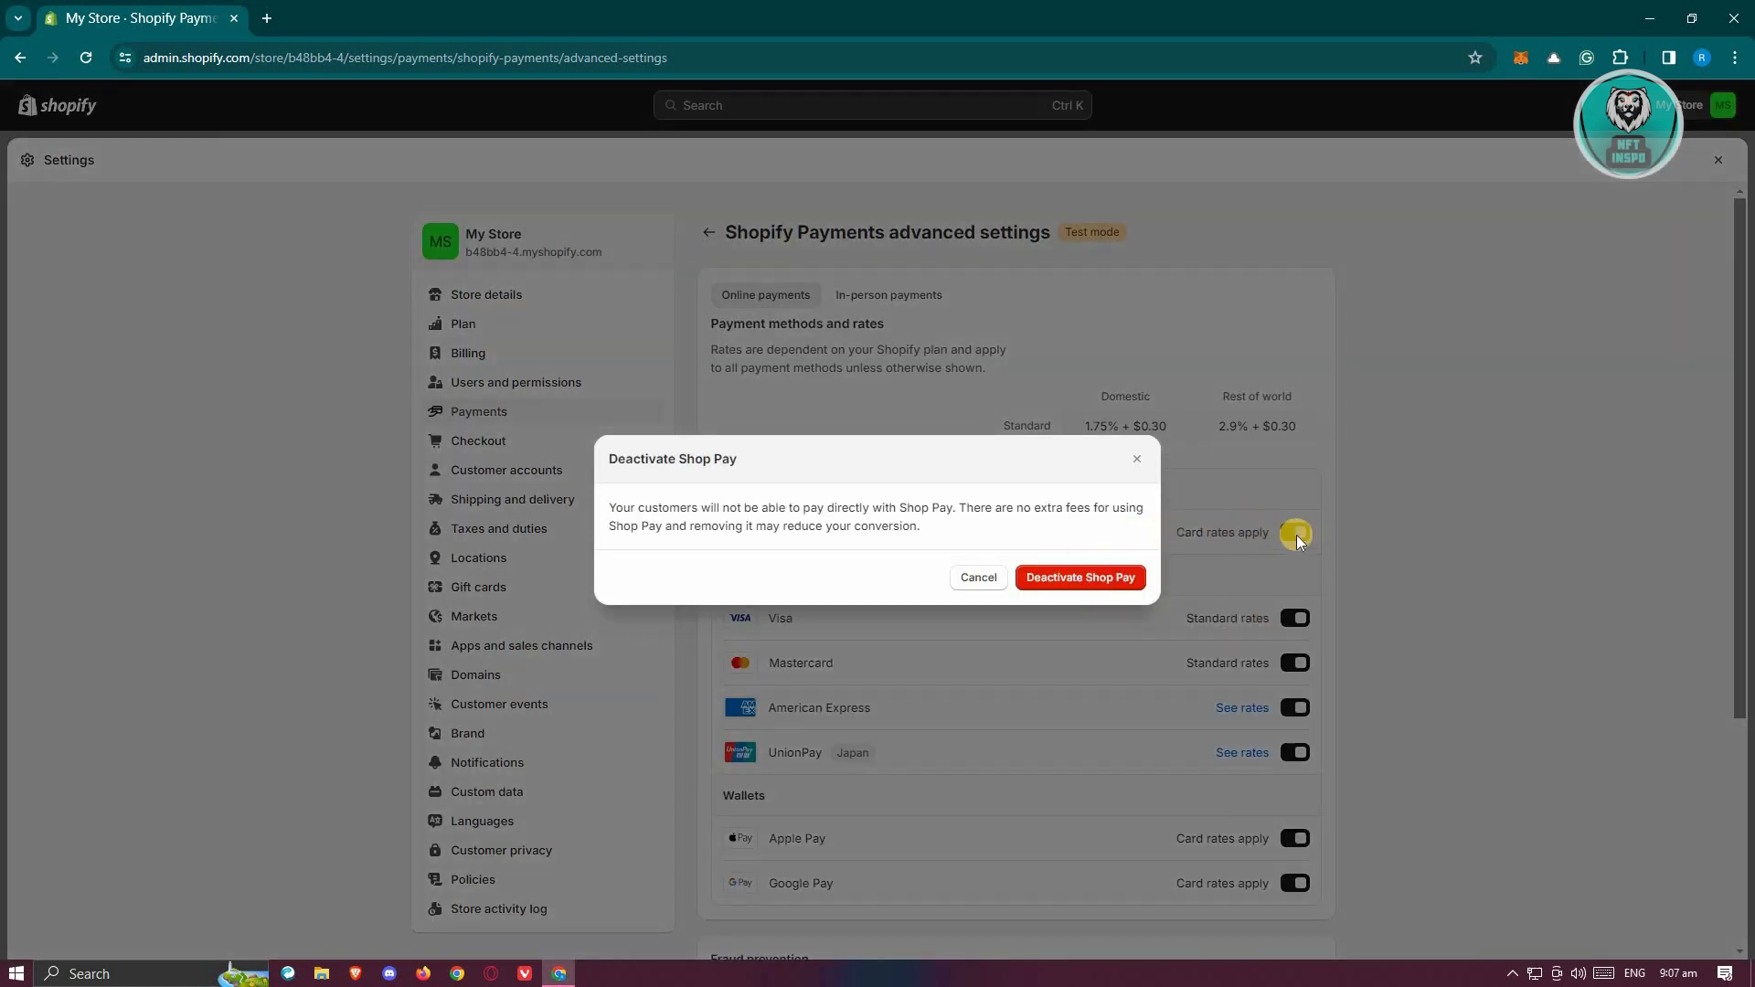
{"action": "mouse_move", "coordinate": [1285, 555]}
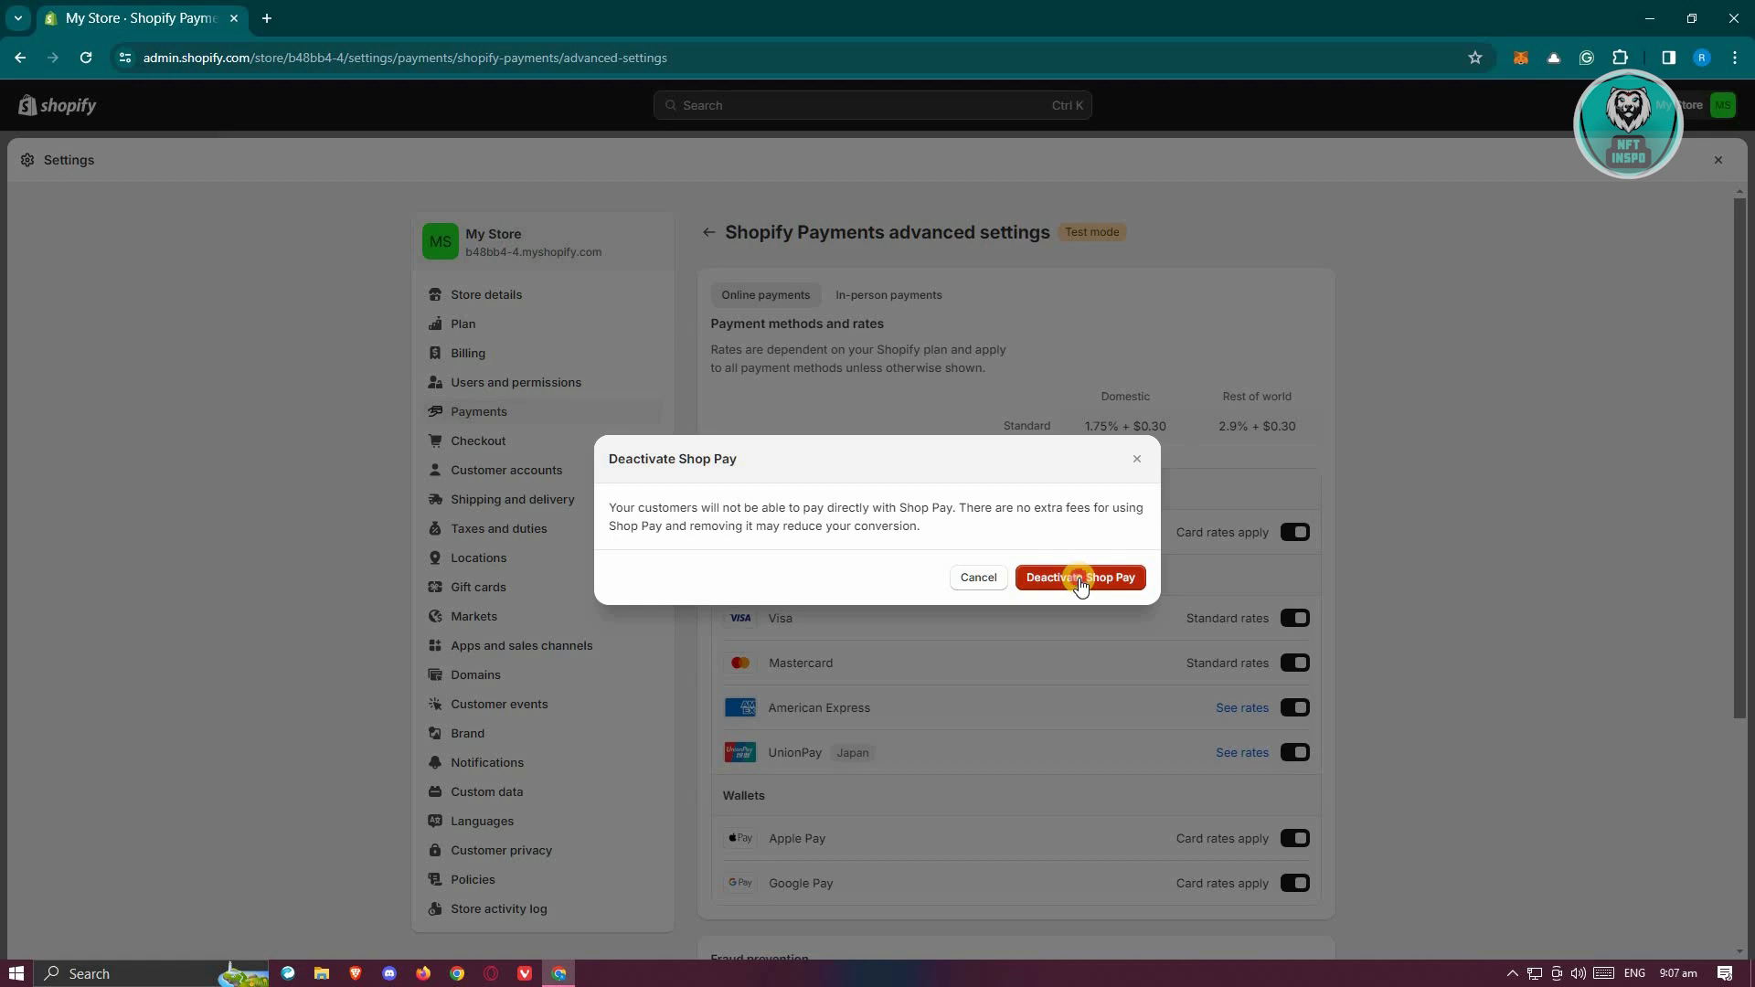
{"action": "left_click", "coordinate": [1078, 578]}
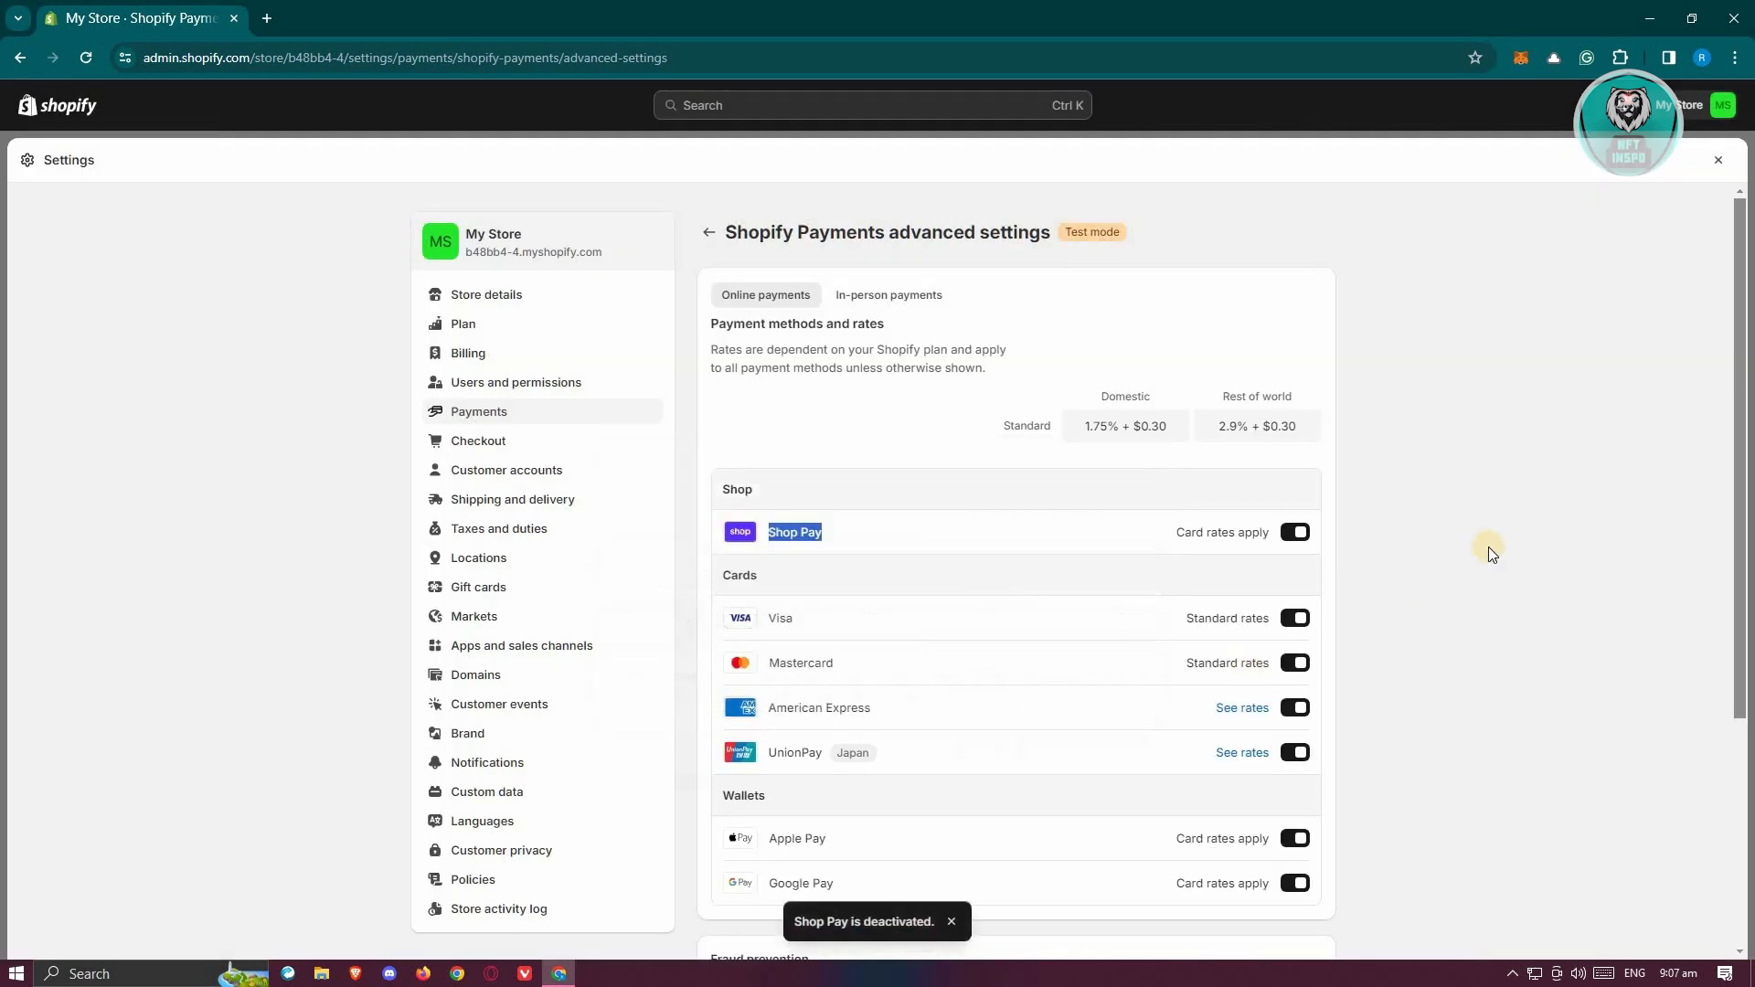
{"action": "left_click", "coordinate": [1296, 532]}
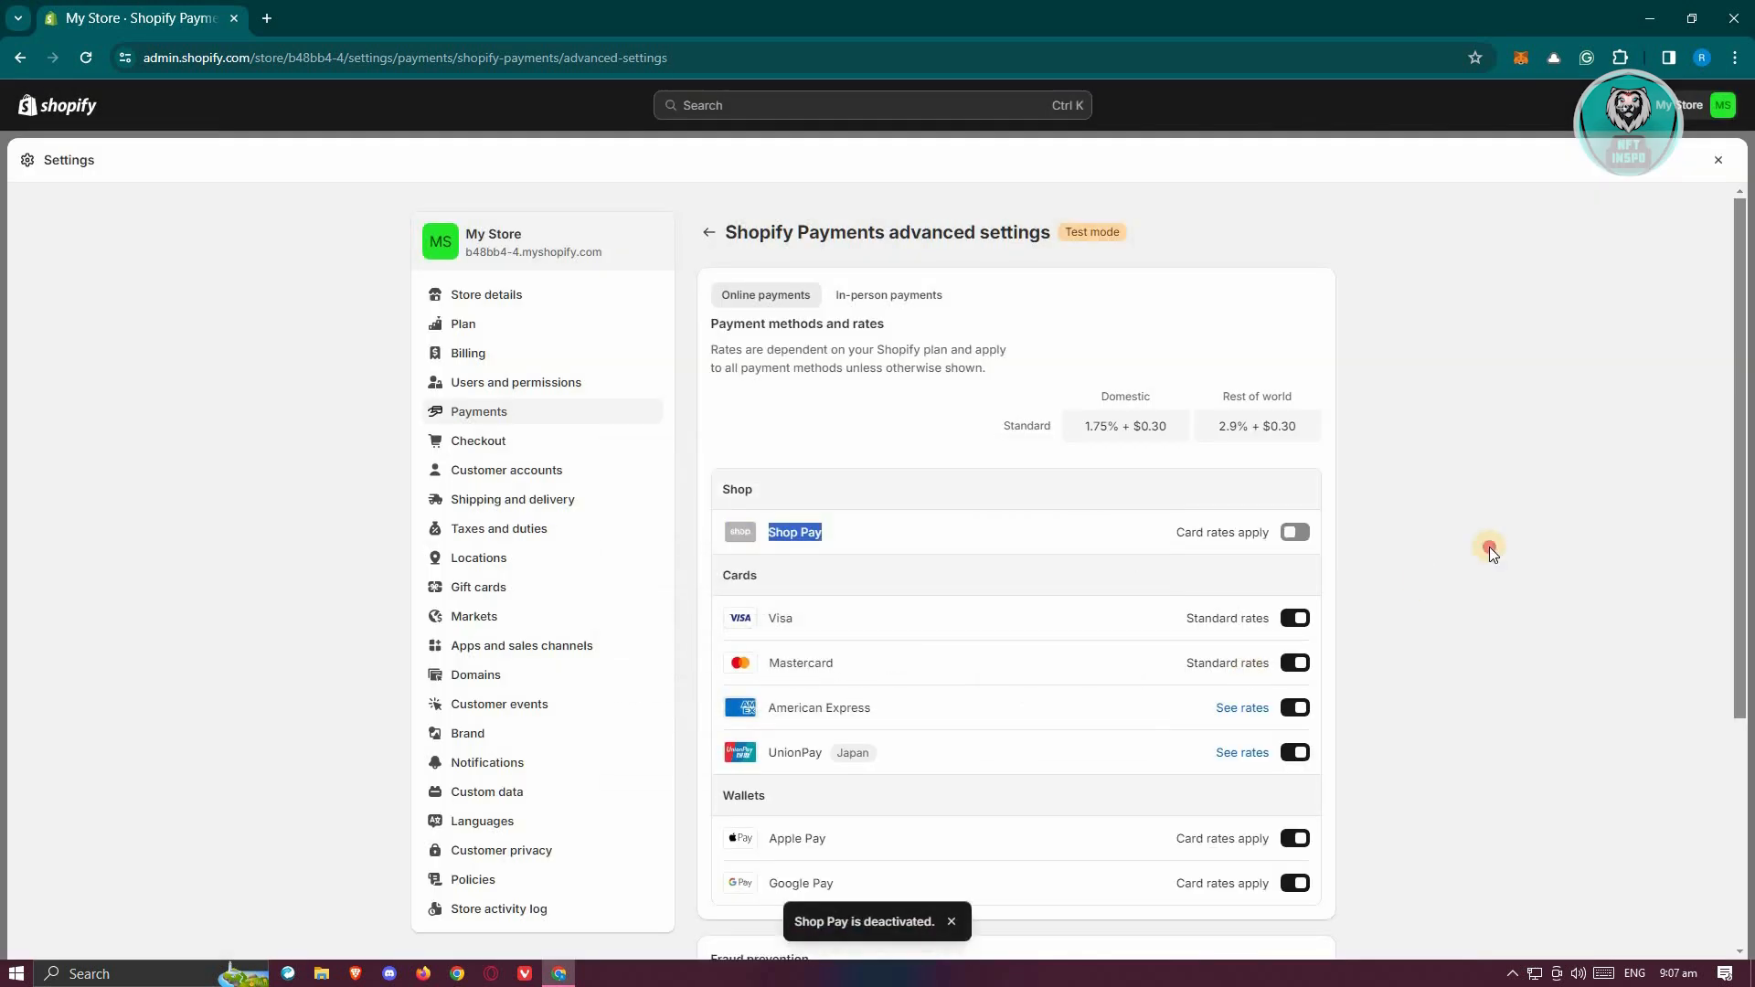